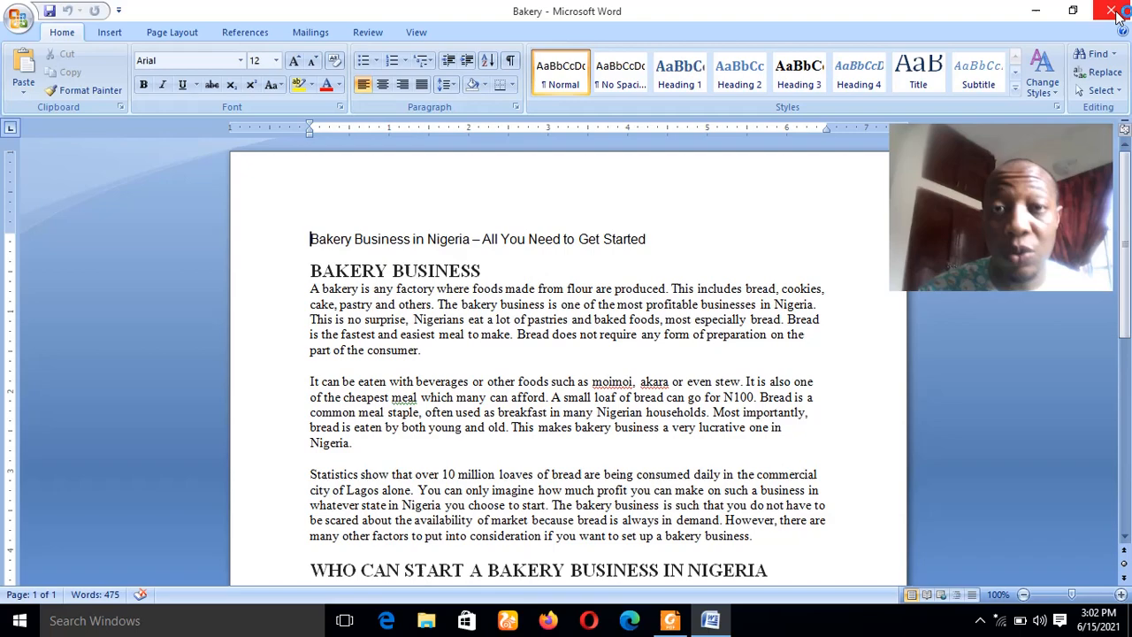
Switch from the Word Bakery document over to the Foxit Reader window
left_click(1118, 11)
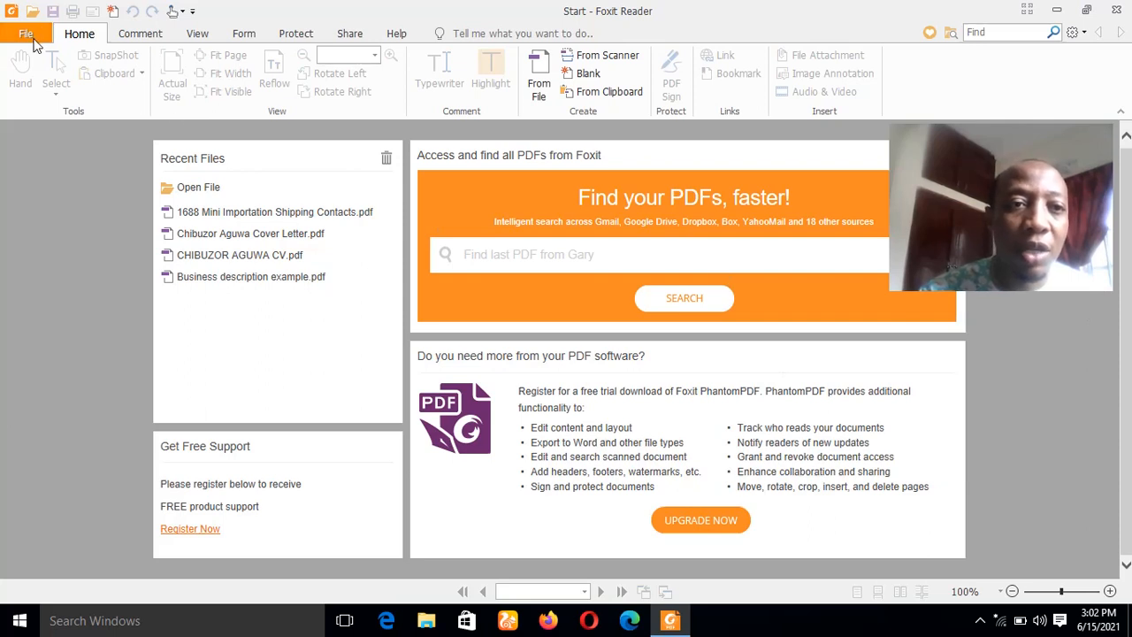
left_click(26, 32)
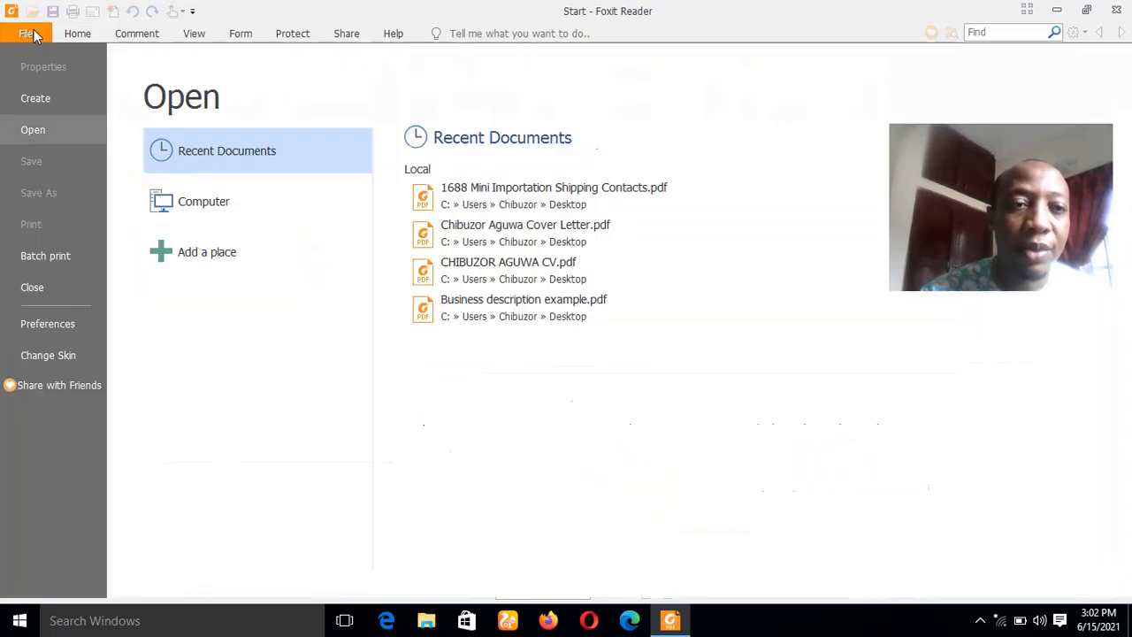
mouse_move(78, 34)
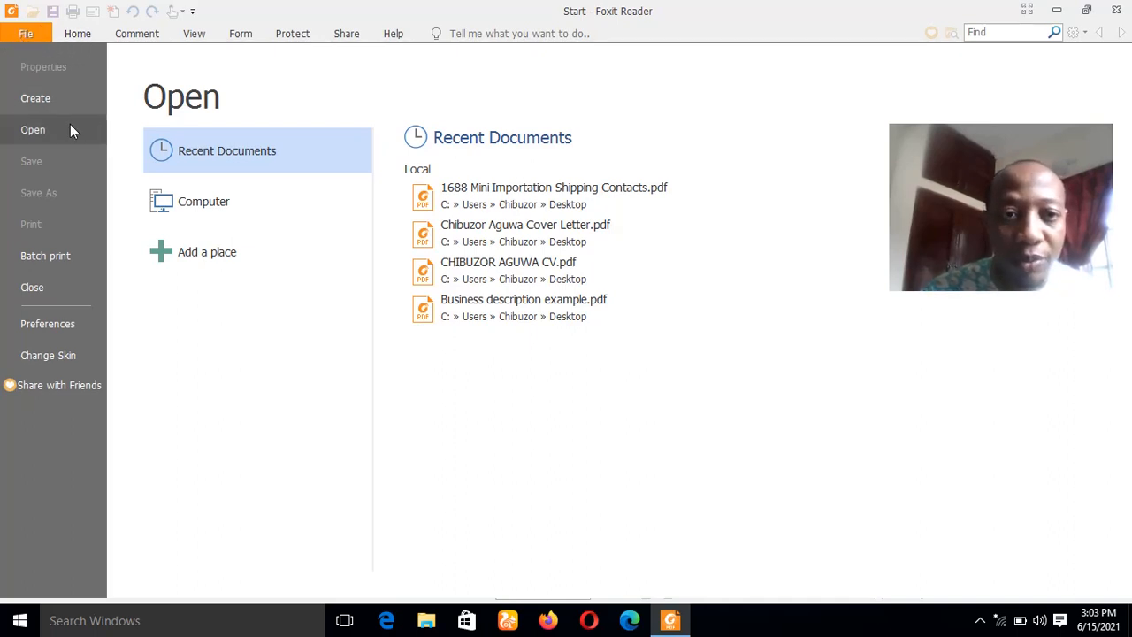
mouse_move(506, 187)
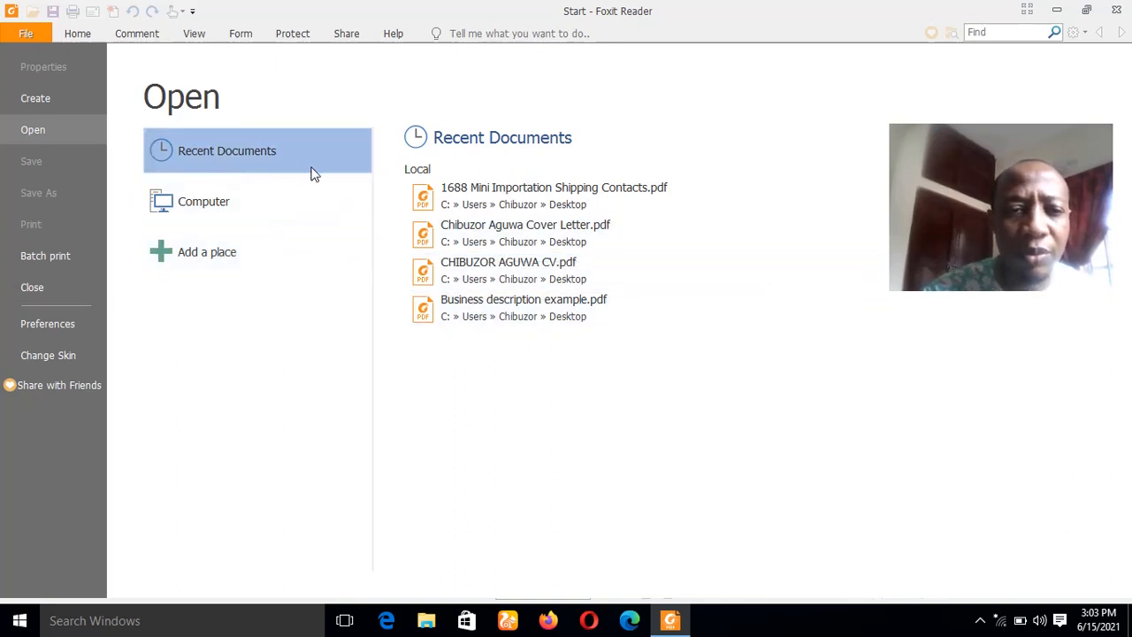
mouse_move(564, 245)
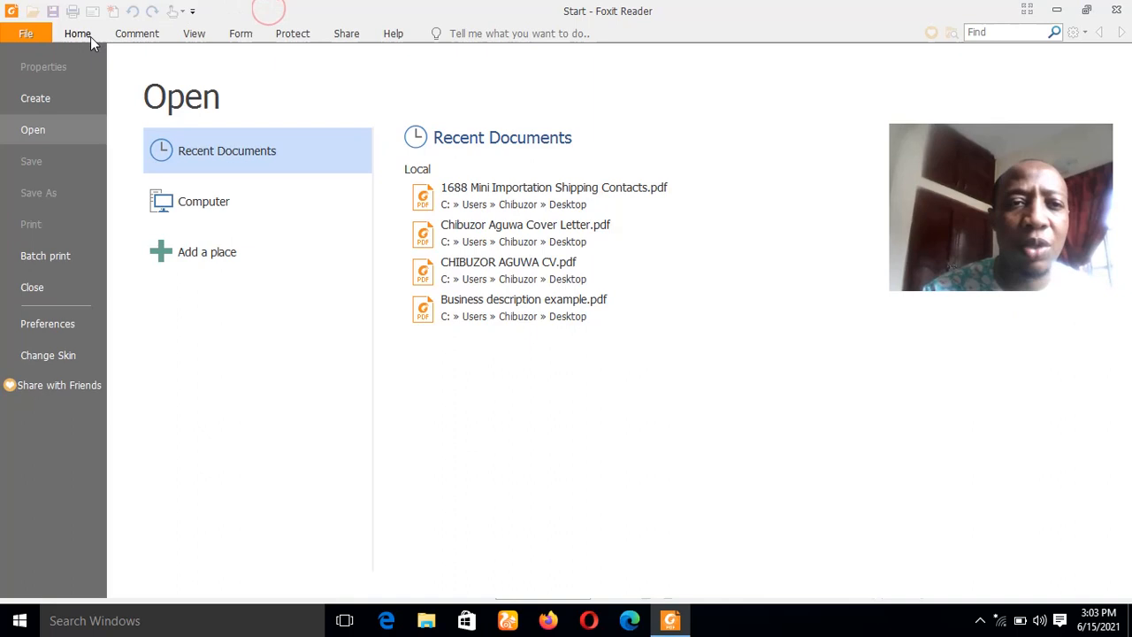
left_click(78, 31)
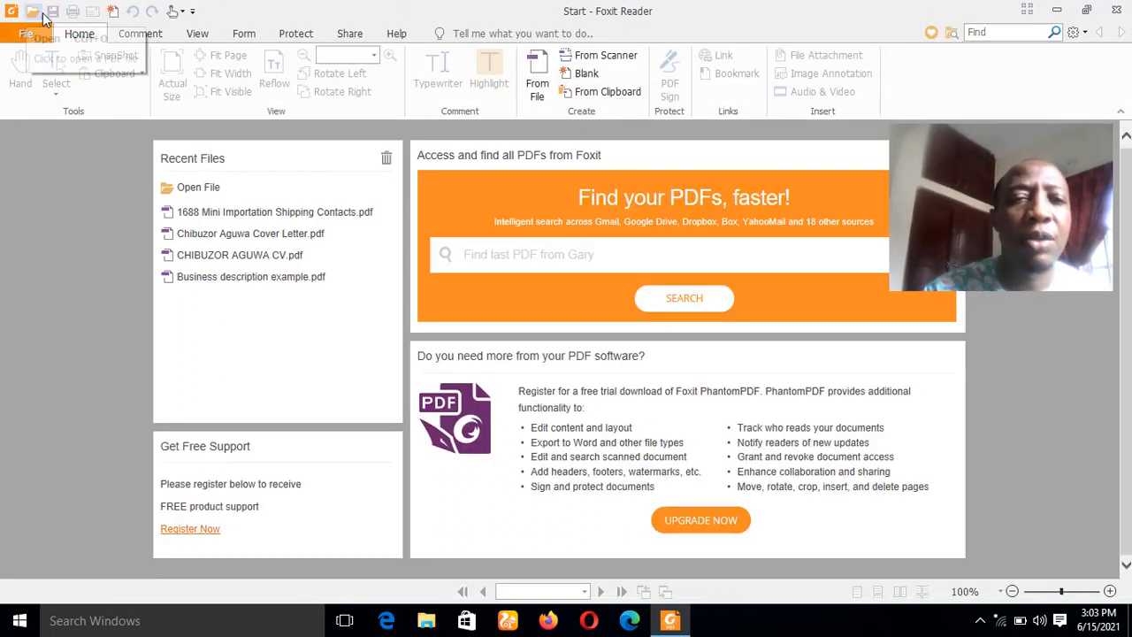
mouse_move(49, 14)
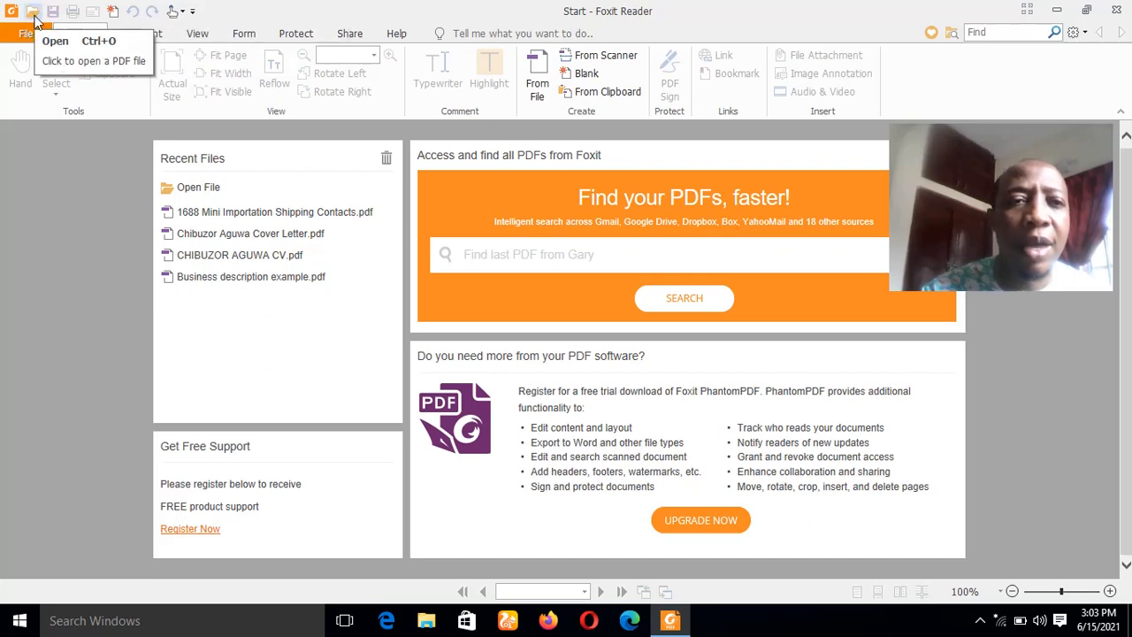
Show All Files (*.*) on the Desktop in the Open dialog so the Bakery Word document is listed
left_click(35, 12)
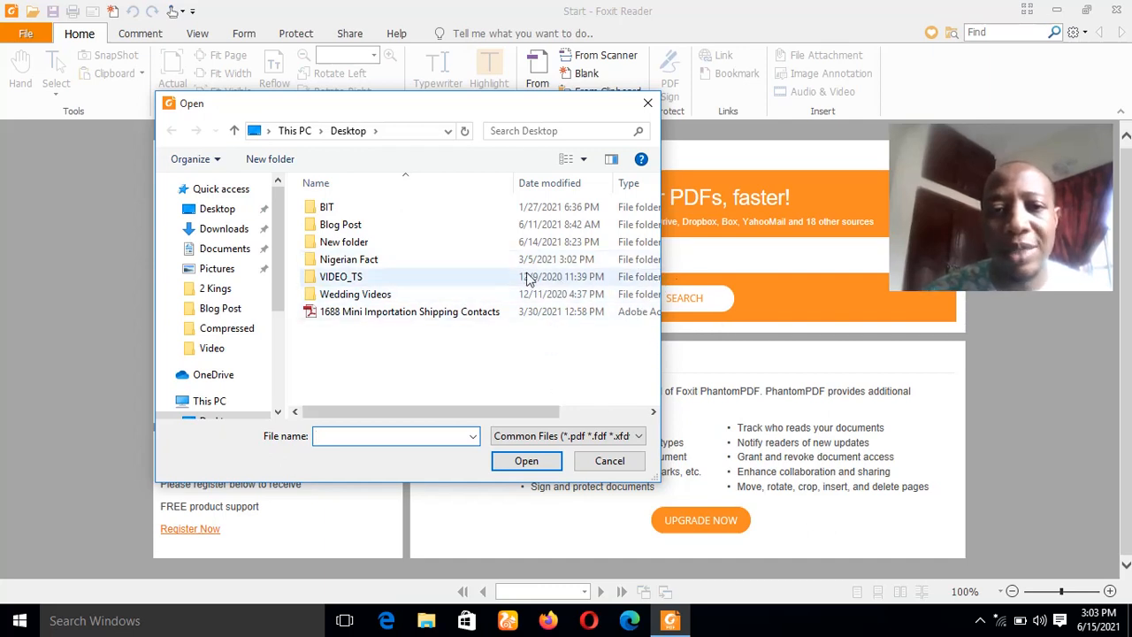
mouse_move(417, 248)
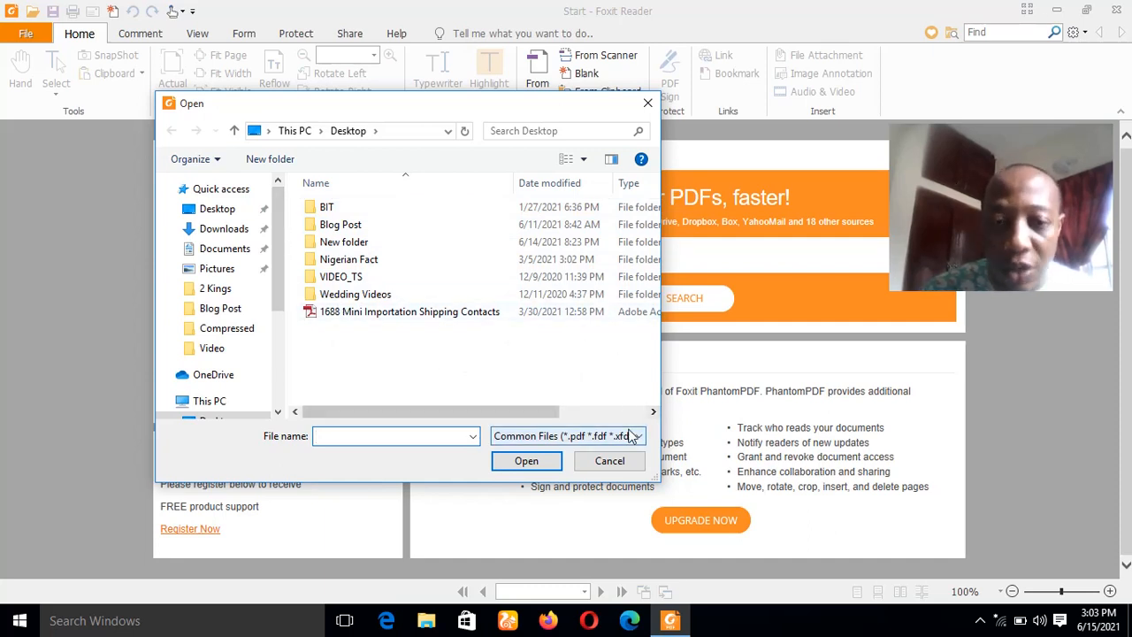
left_click(368, 436)
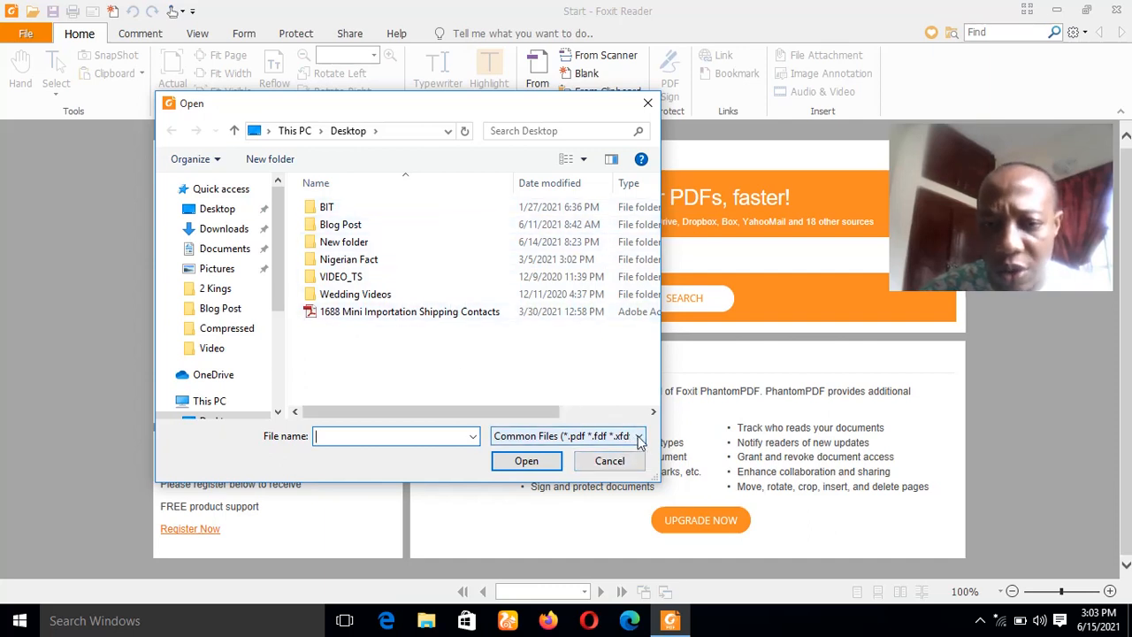
left_click(639, 435)
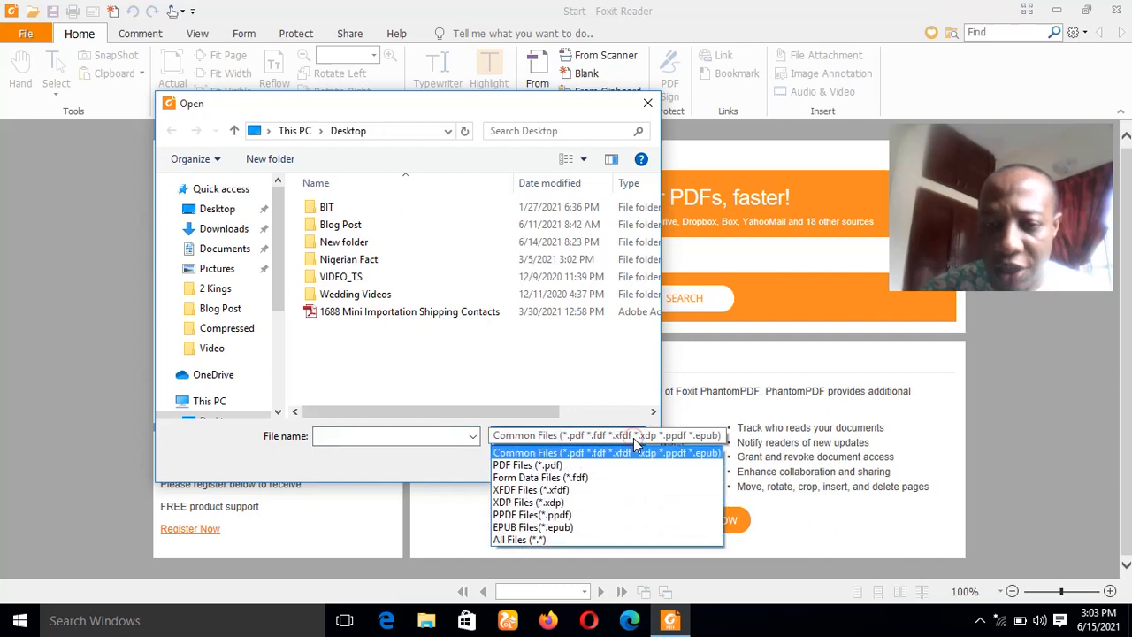
mouse_move(598, 539)
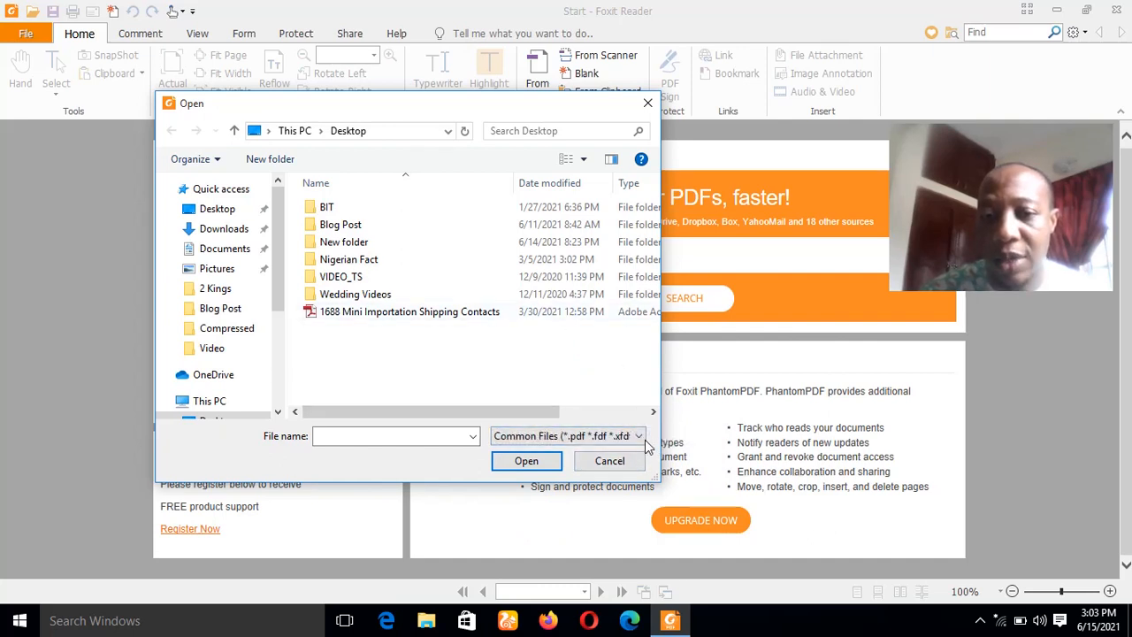
left_click(637, 435)
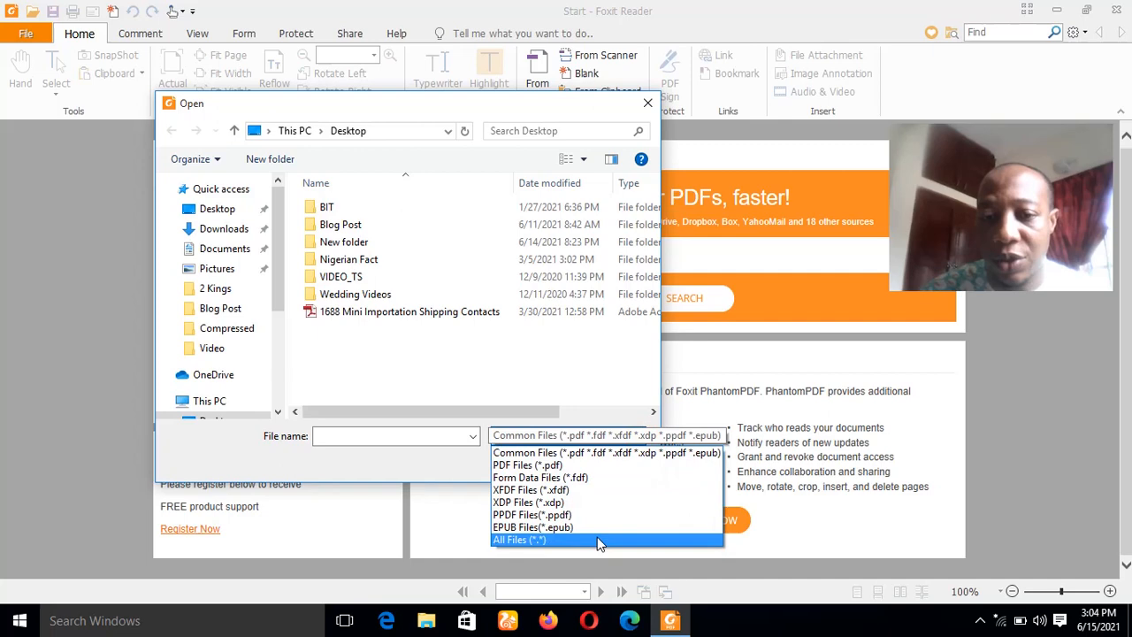
left_click(519, 540)
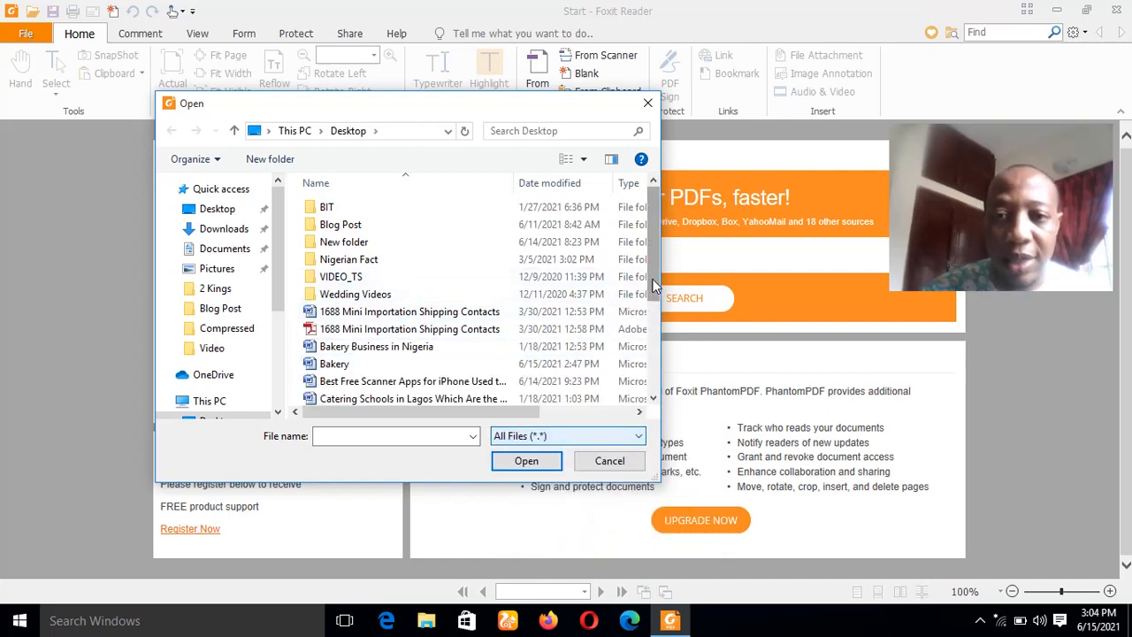
scroll("down", 3)
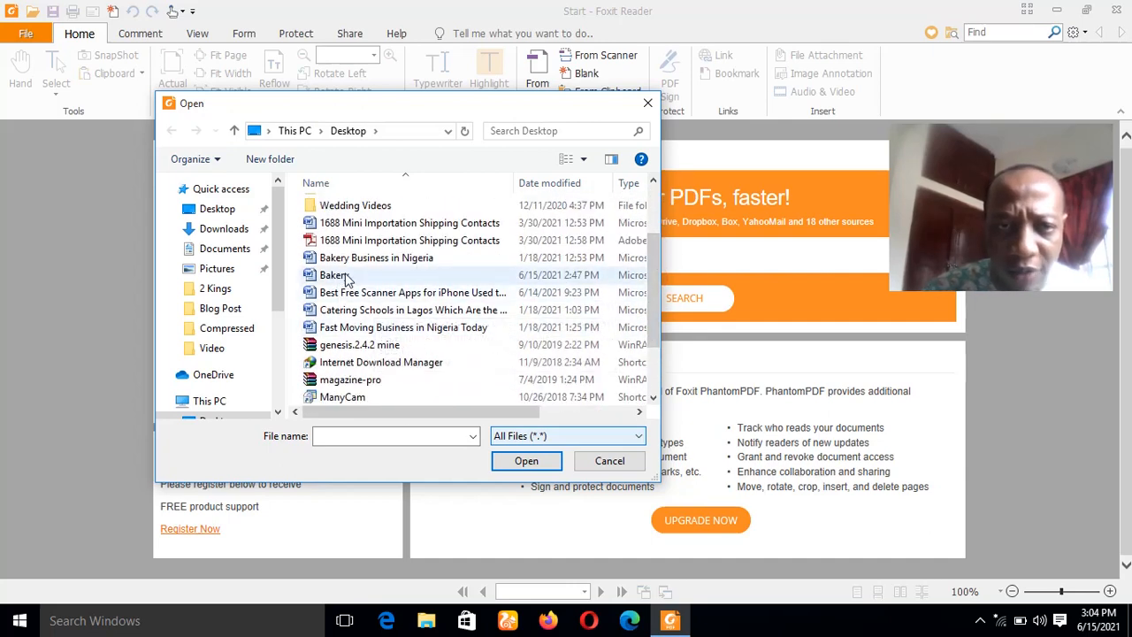
mouse_move(343, 276)
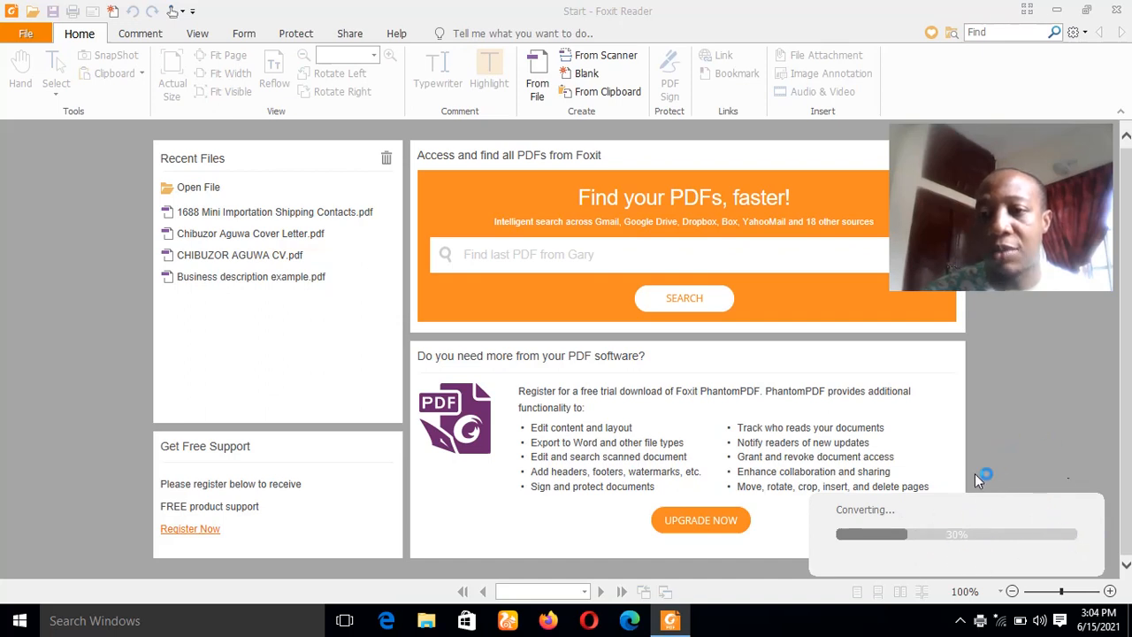
mouse_move(1005, 354)
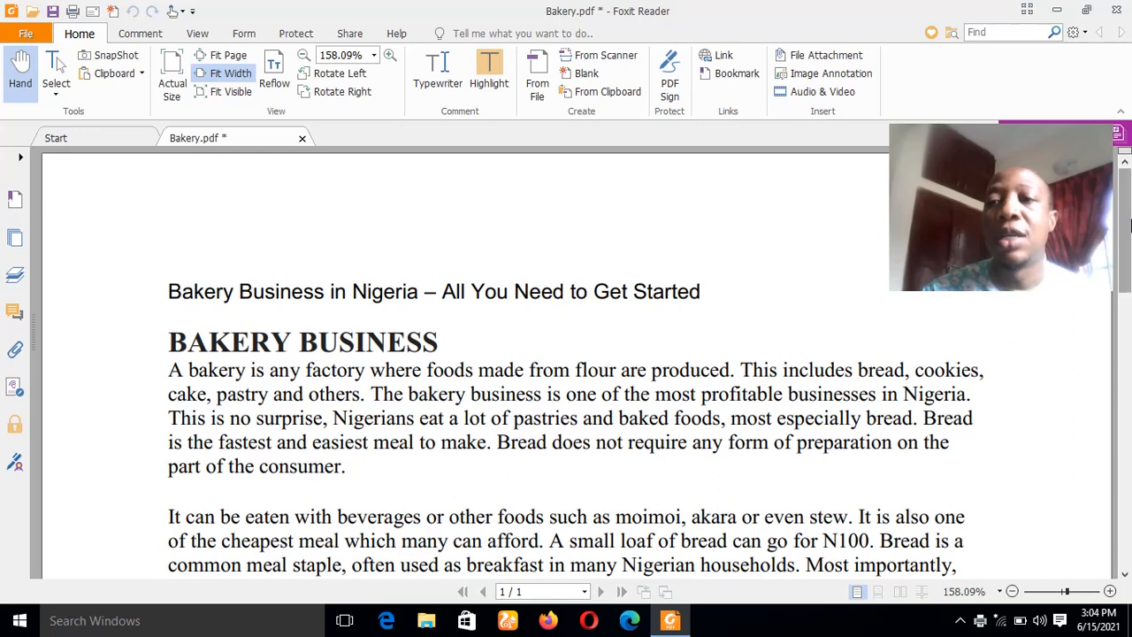
scroll("down", 3)
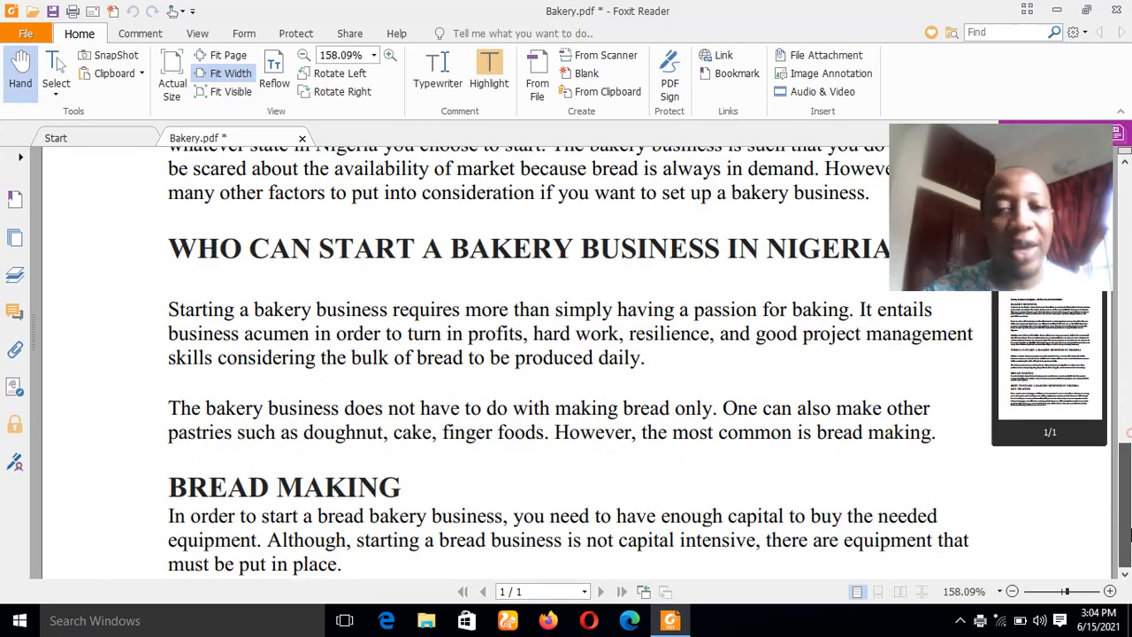
scroll("down", 3)
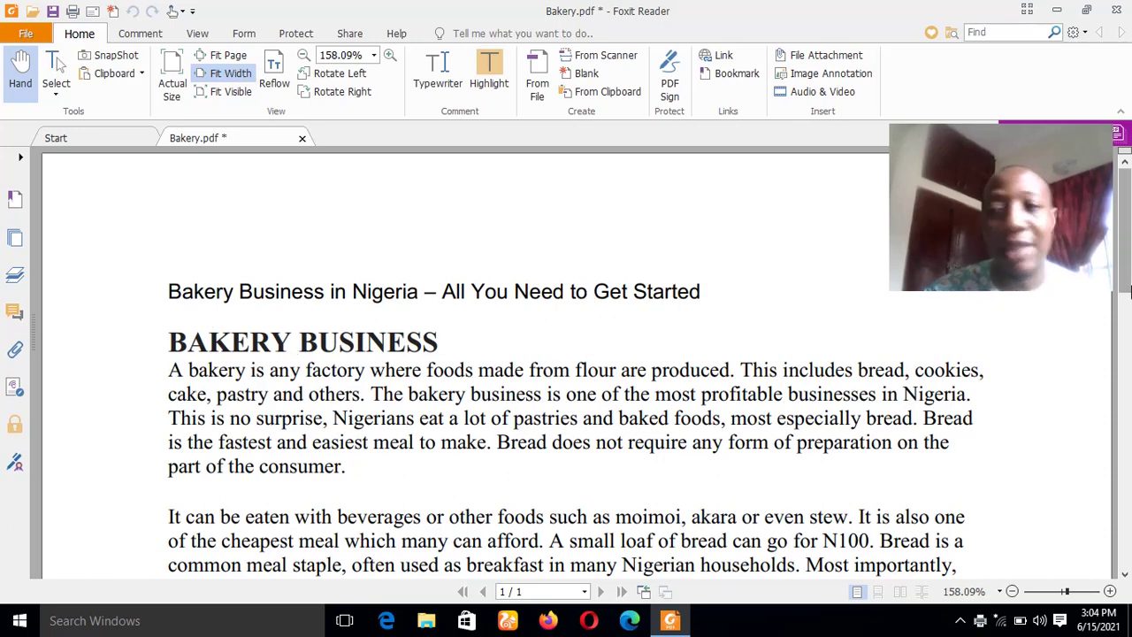
scroll("down", 3)
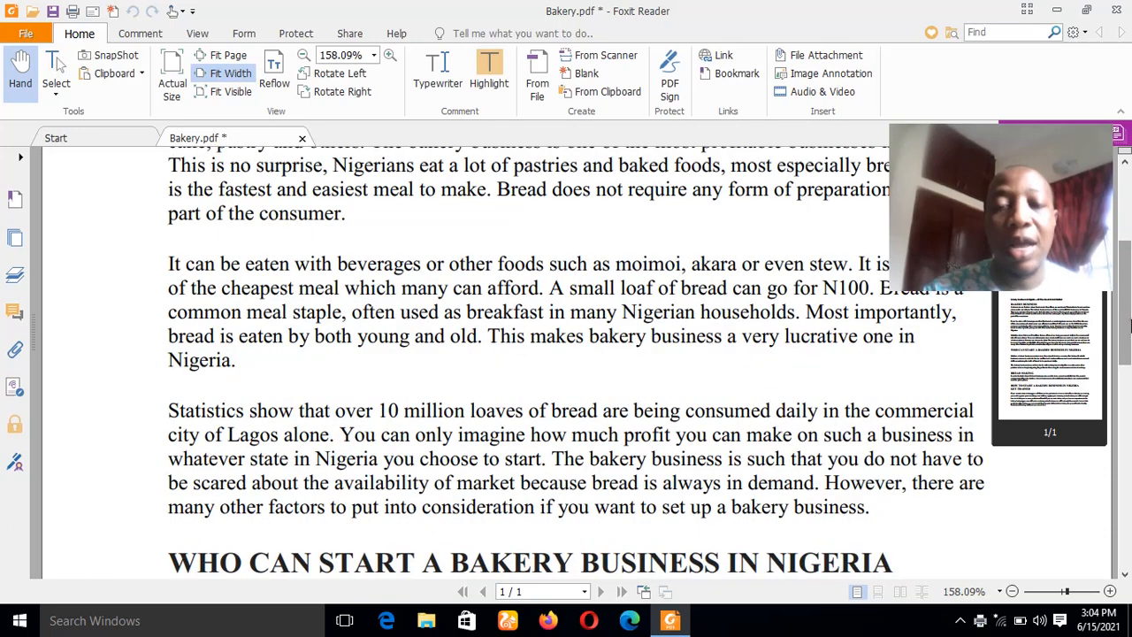
scroll("down", 3)
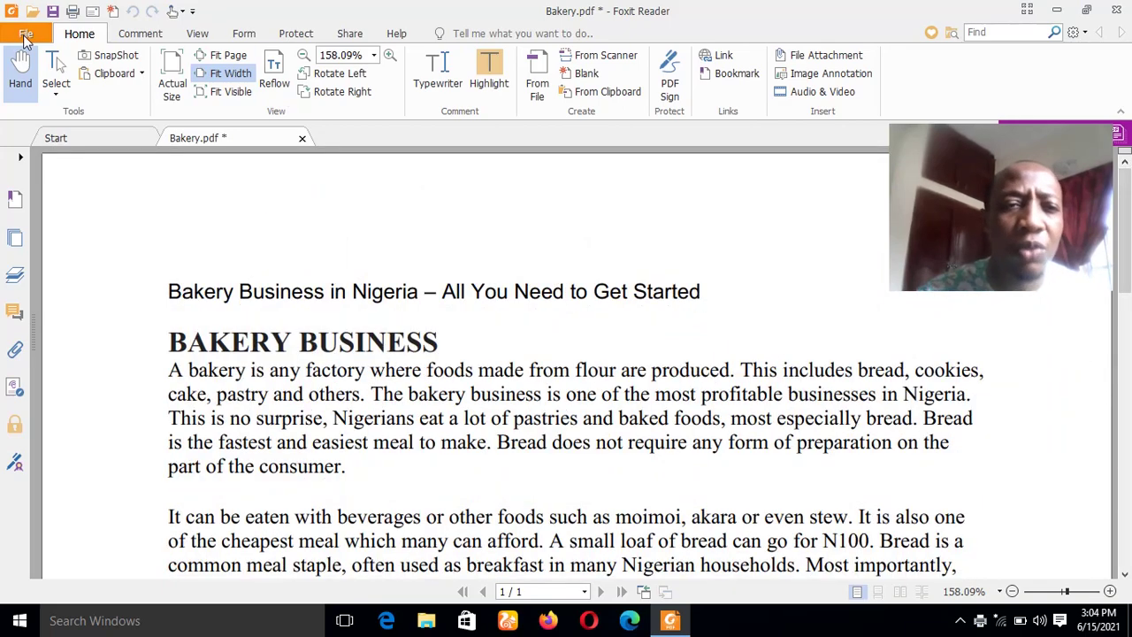
Save the converted document via Save As to the Desktop as Bakery, type PDF Files
left_click(32, 34)
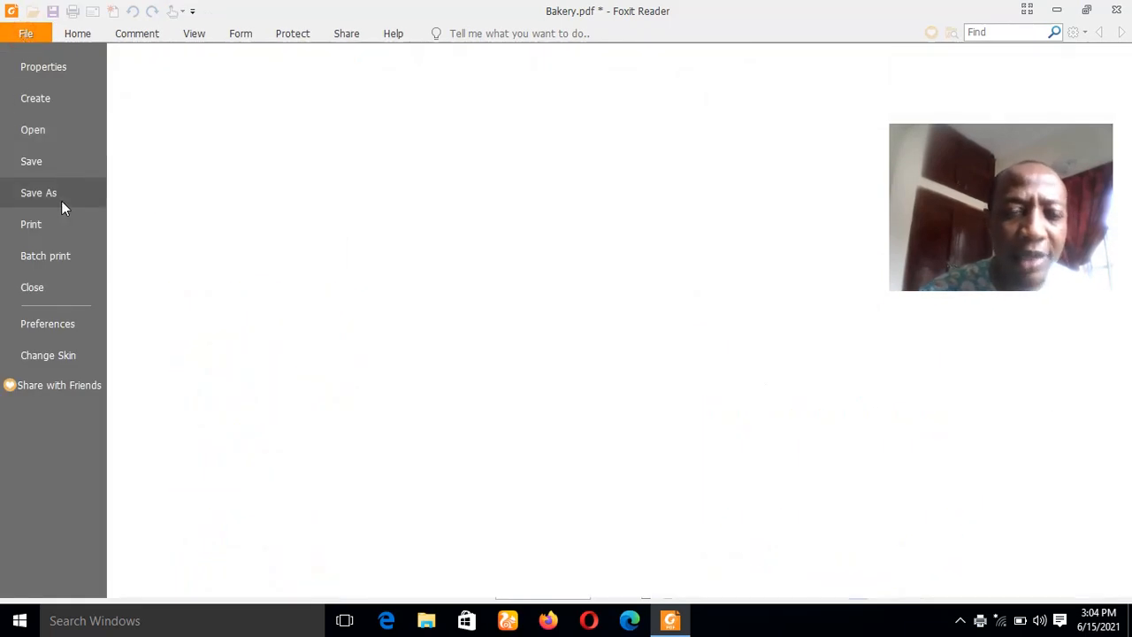
left_click(39, 191)
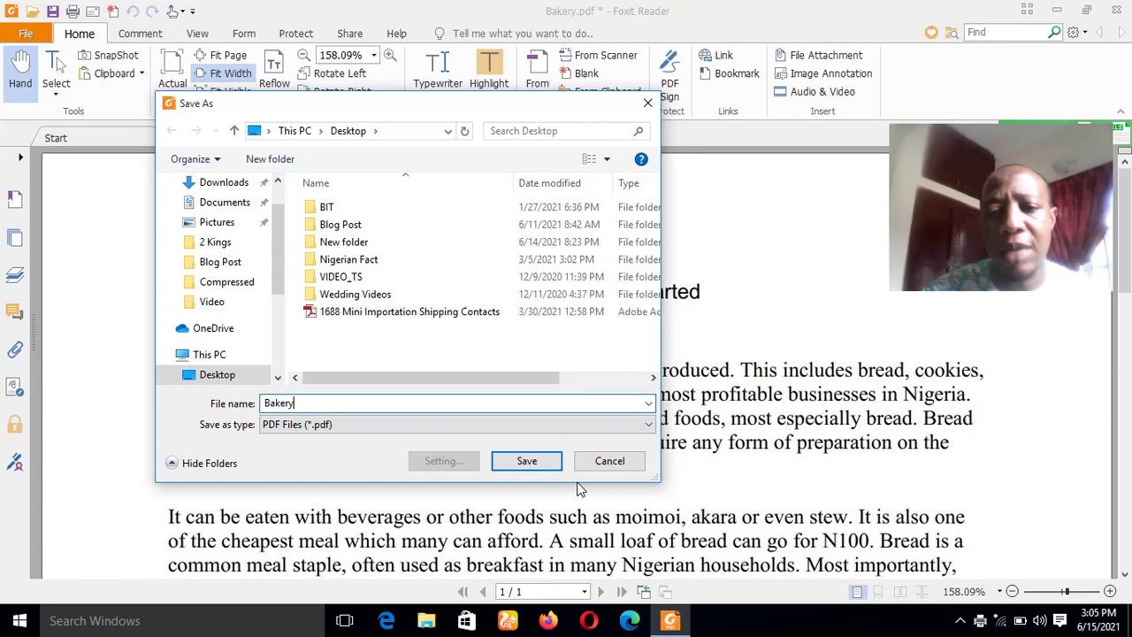
left_click(527, 460)
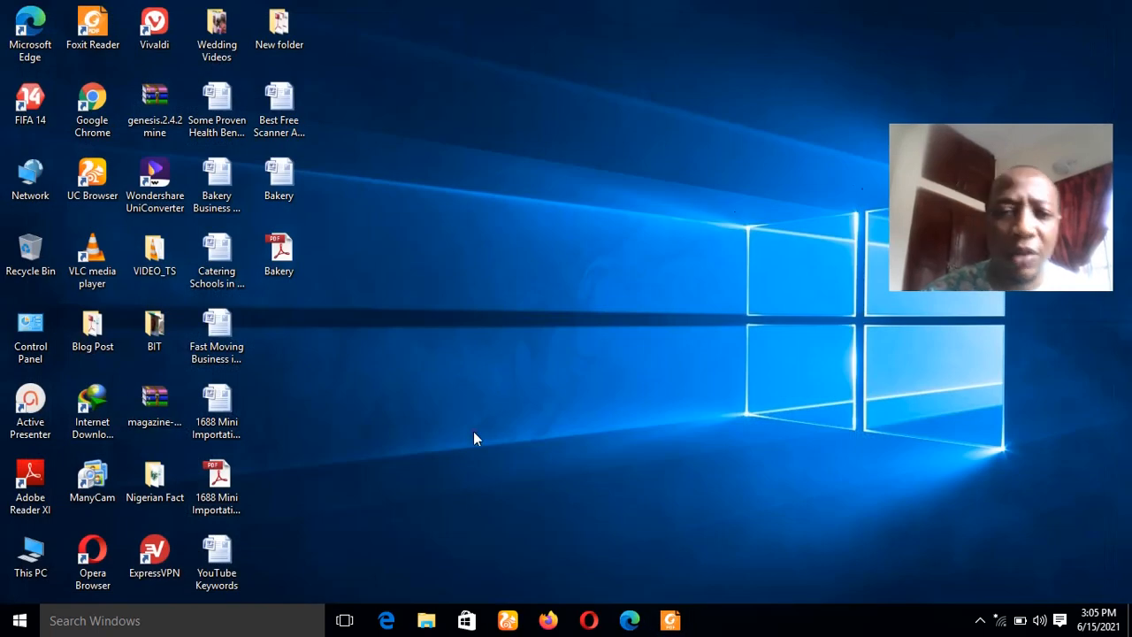
left_click(280, 251)
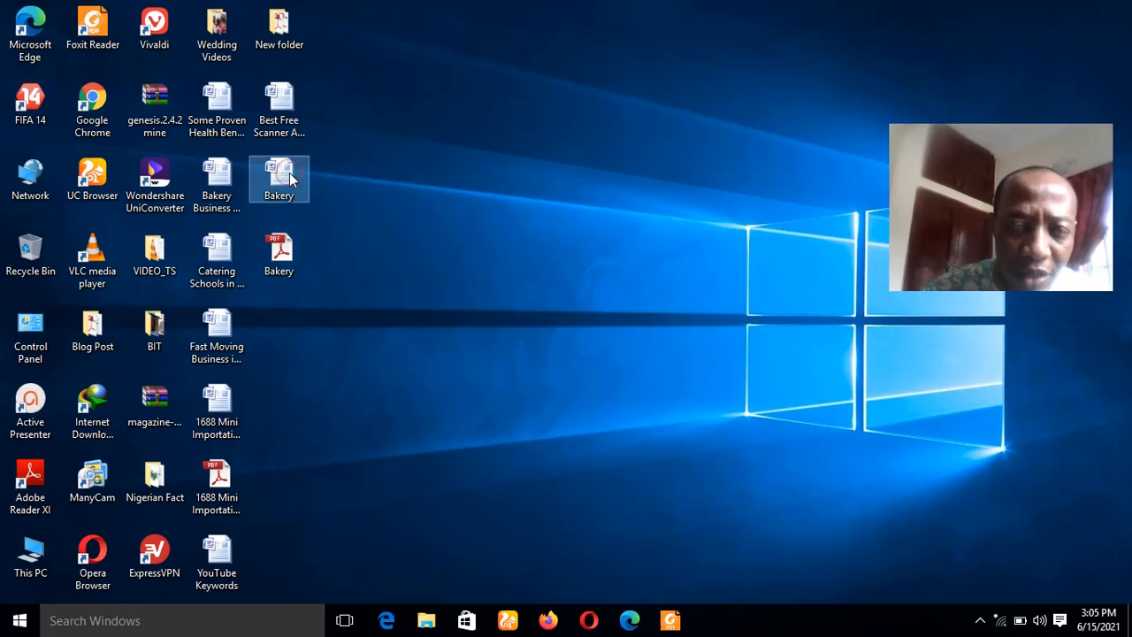
mouse_move(290, 177)
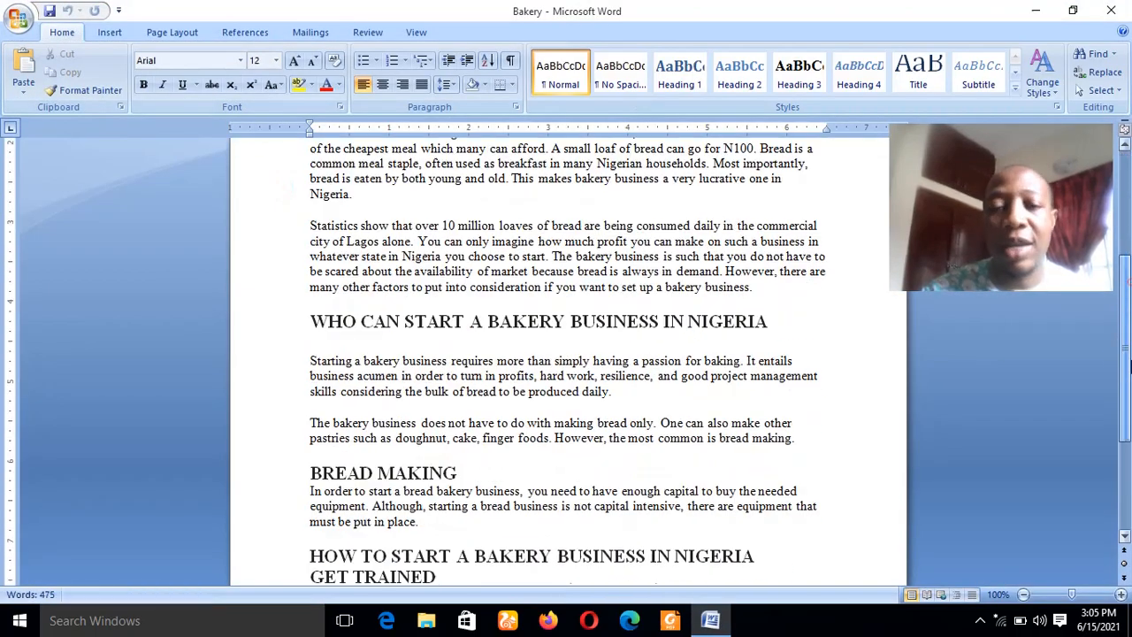
scroll("up", 3)
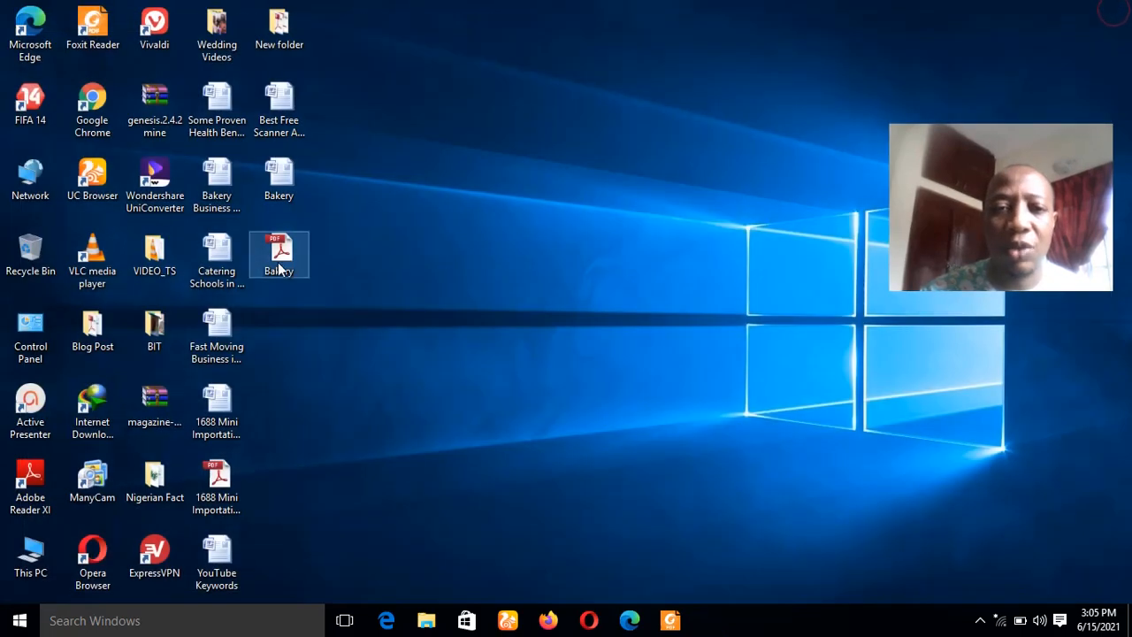
double_click(280, 248)
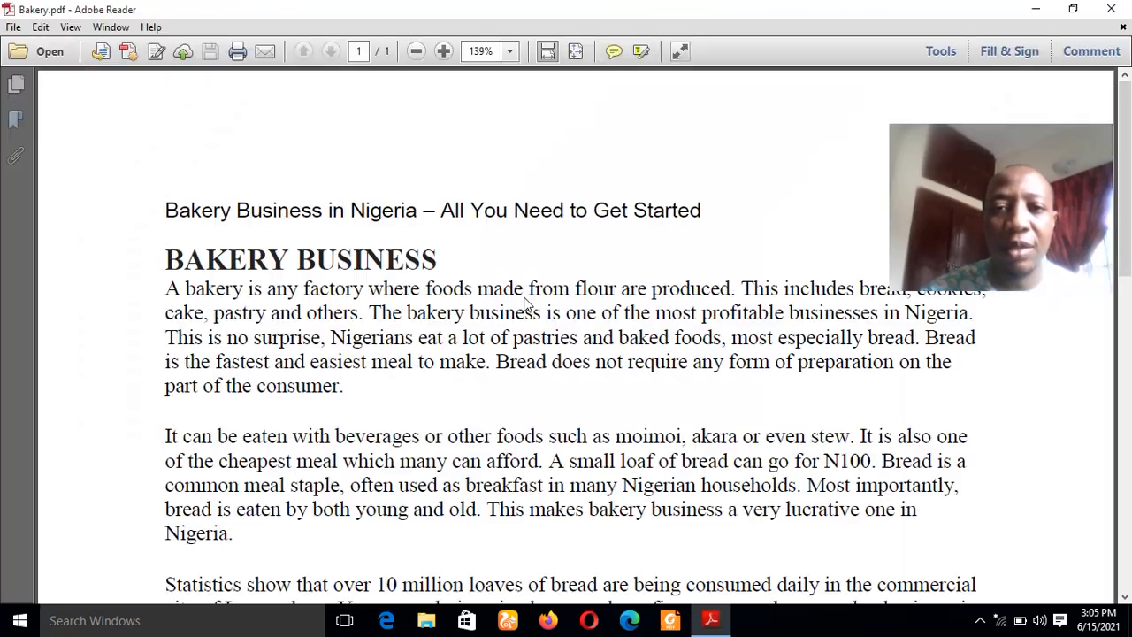
scroll("down", 3)
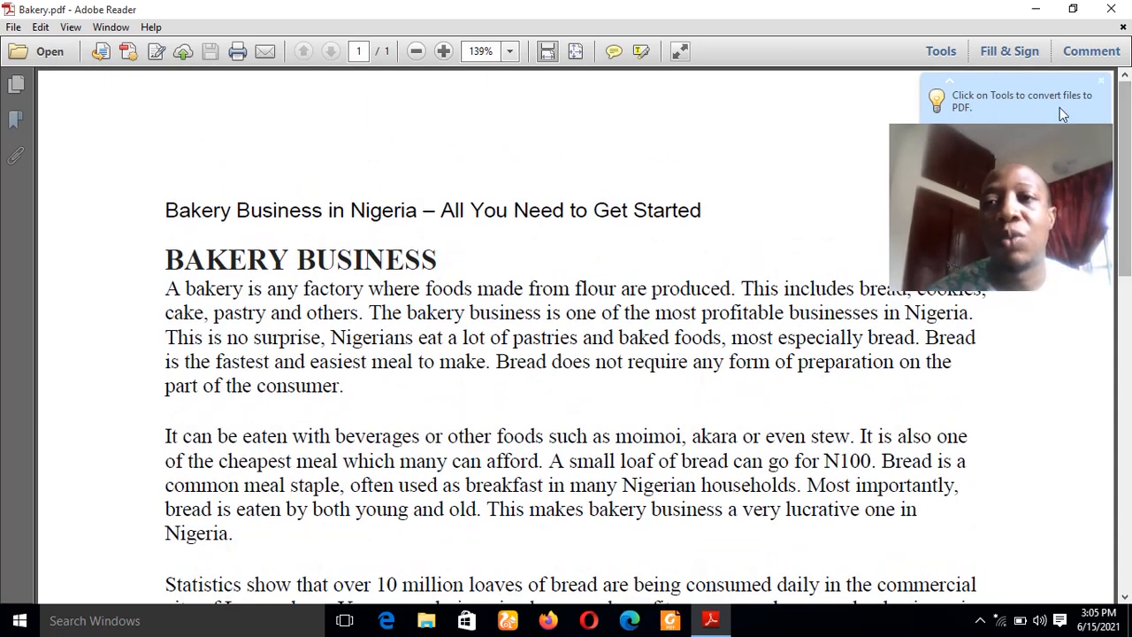
mouse_move(1127, 9)
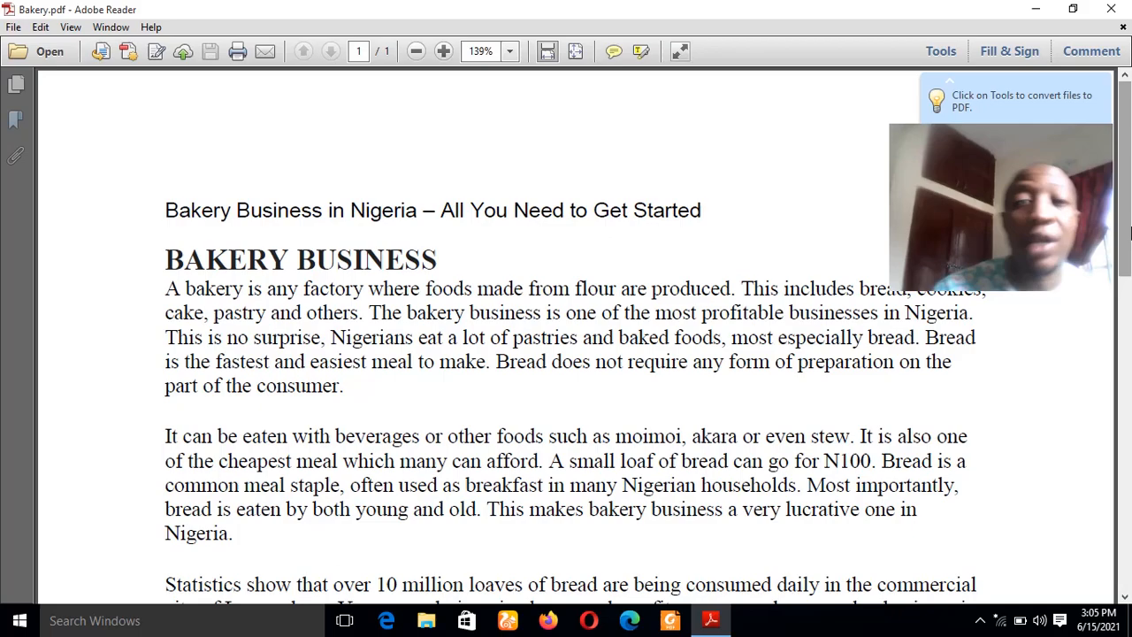
scroll("down", 3)
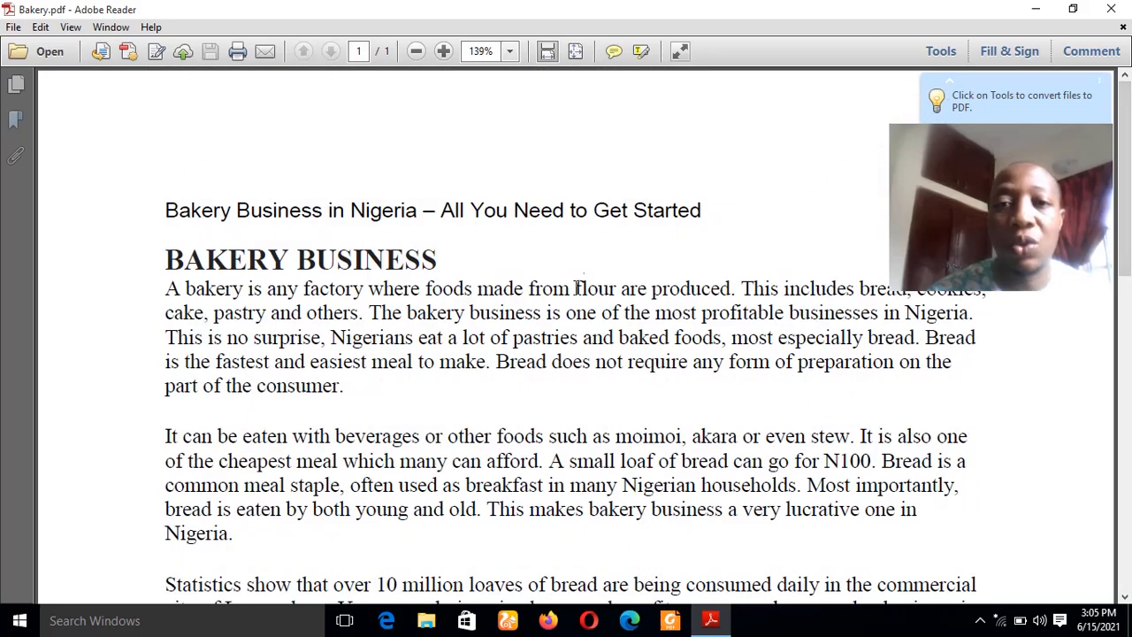
double_click(594, 287)
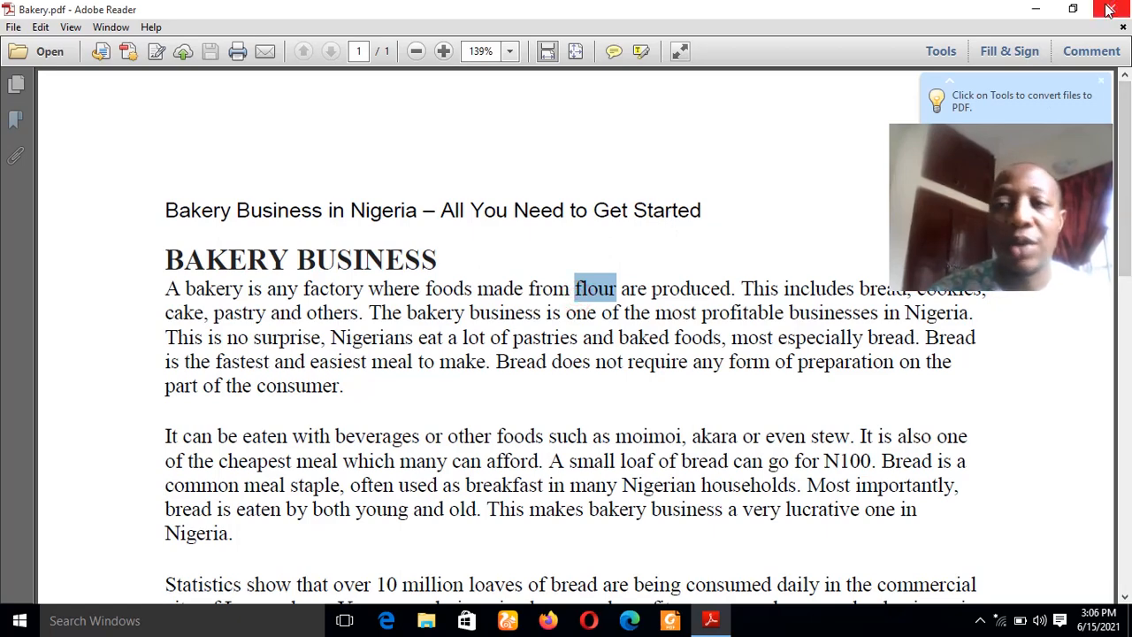
left_click(1111, 8)
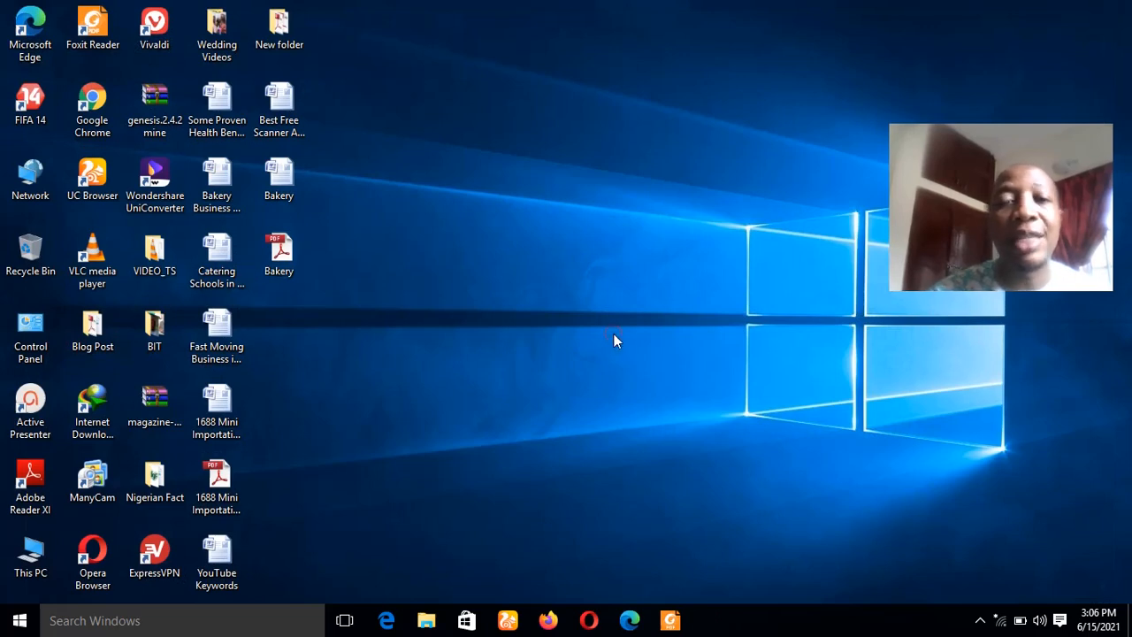
mouse_move(288, 177)
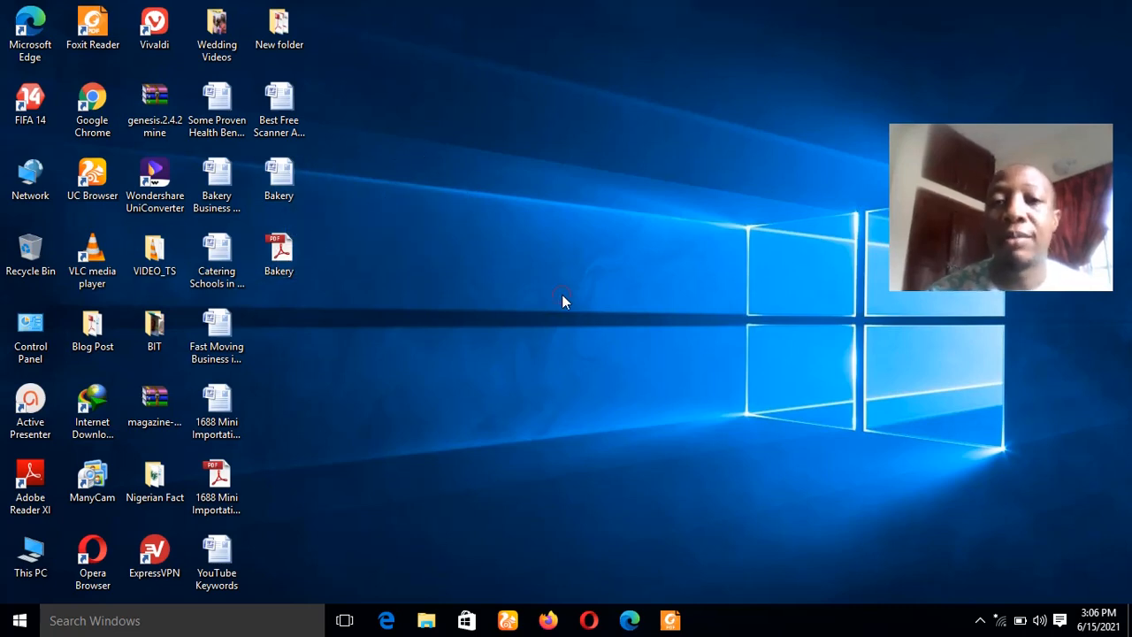
mouse_move(670, 513)
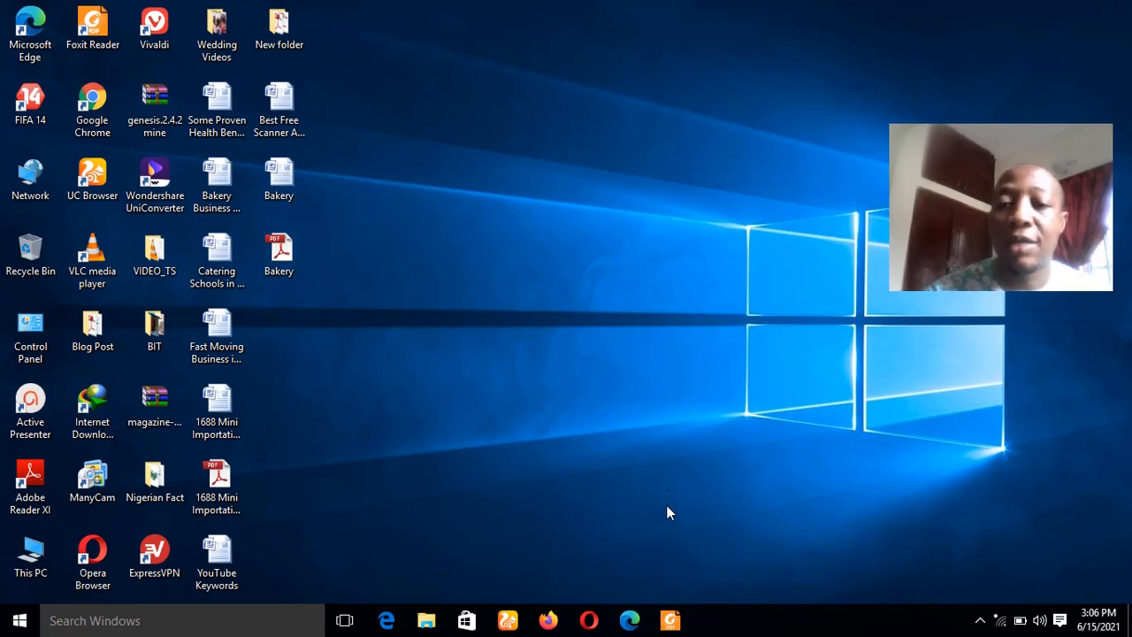
mouse_move(598, 456)
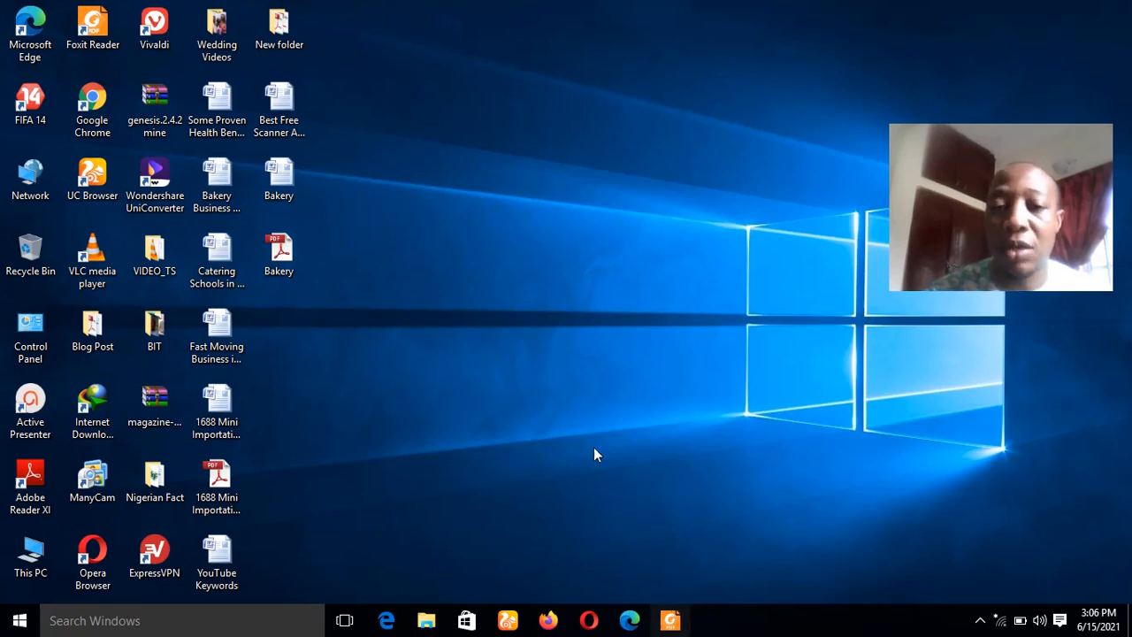
mouse_move(548, 335)
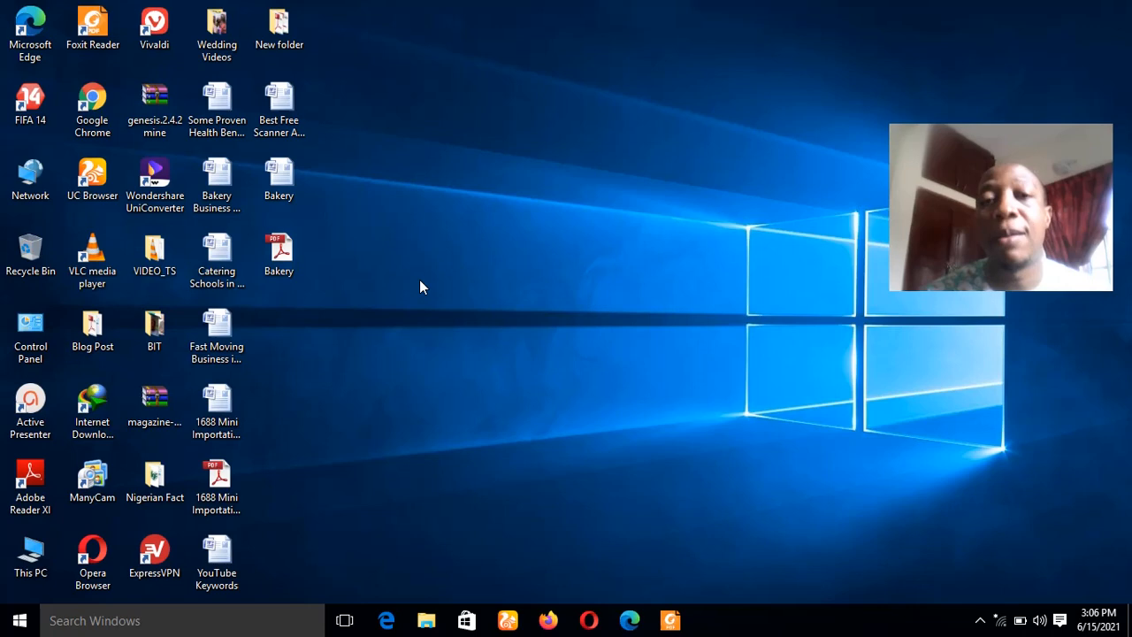
mouse_move(637, 234)
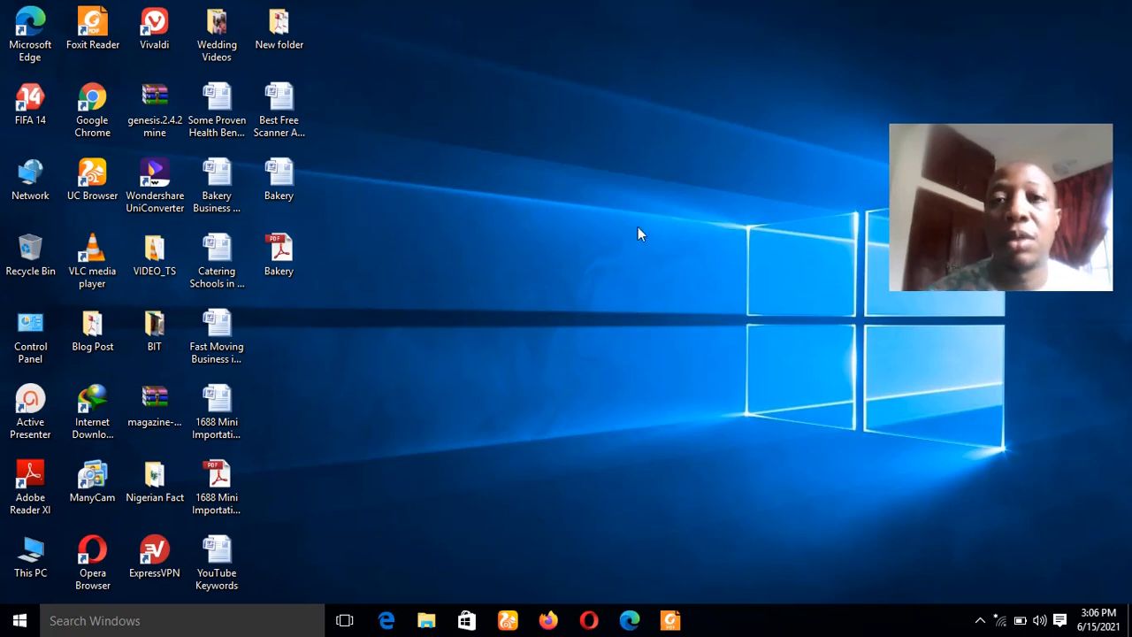
mouse_move(647, 152)
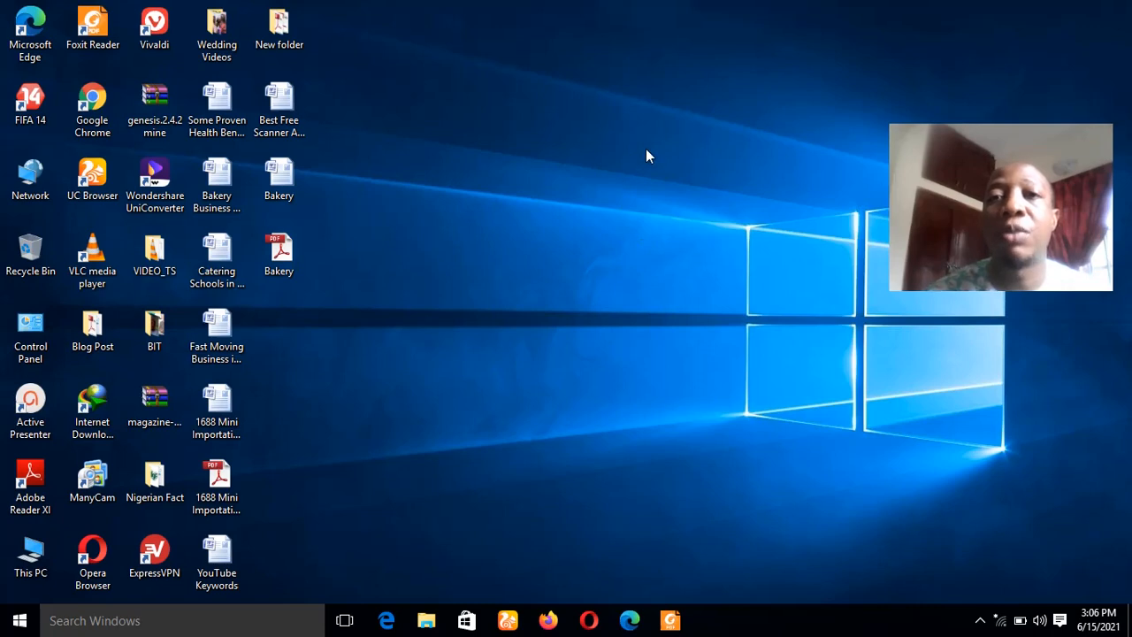